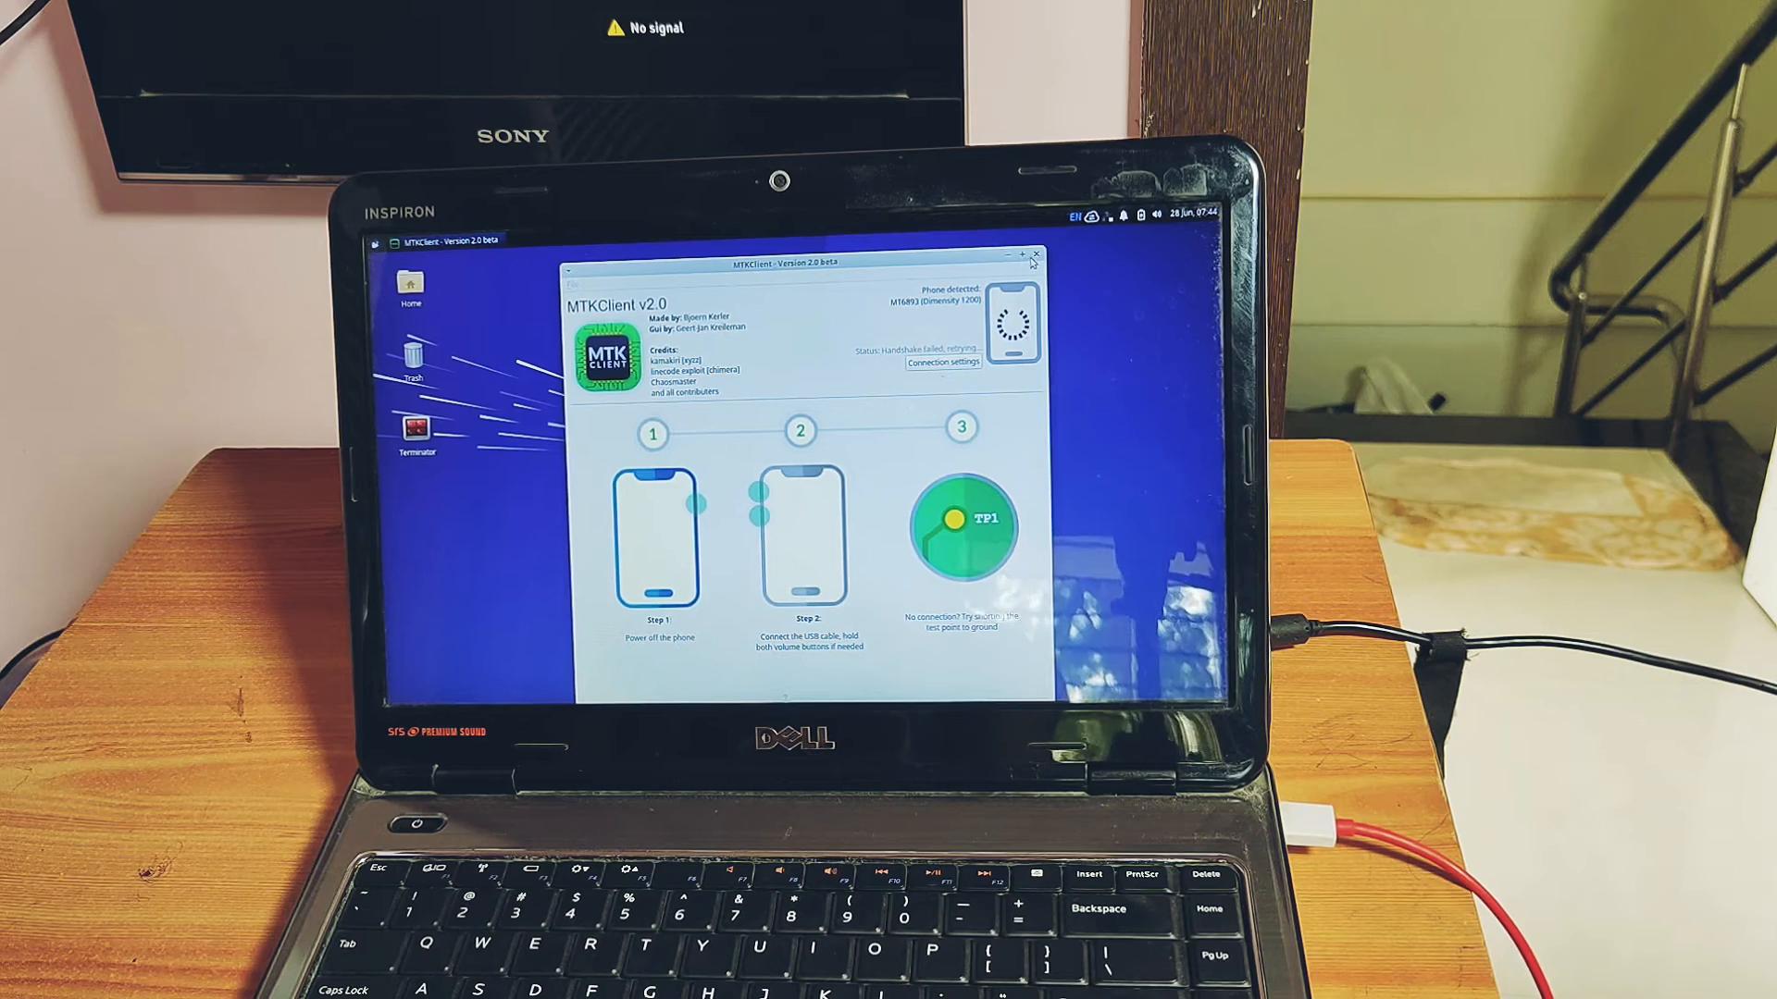
Step: Return from About device to the main Settings list and open Additional settings
{"action": "left_click", "coordinate": [1032, 253]}
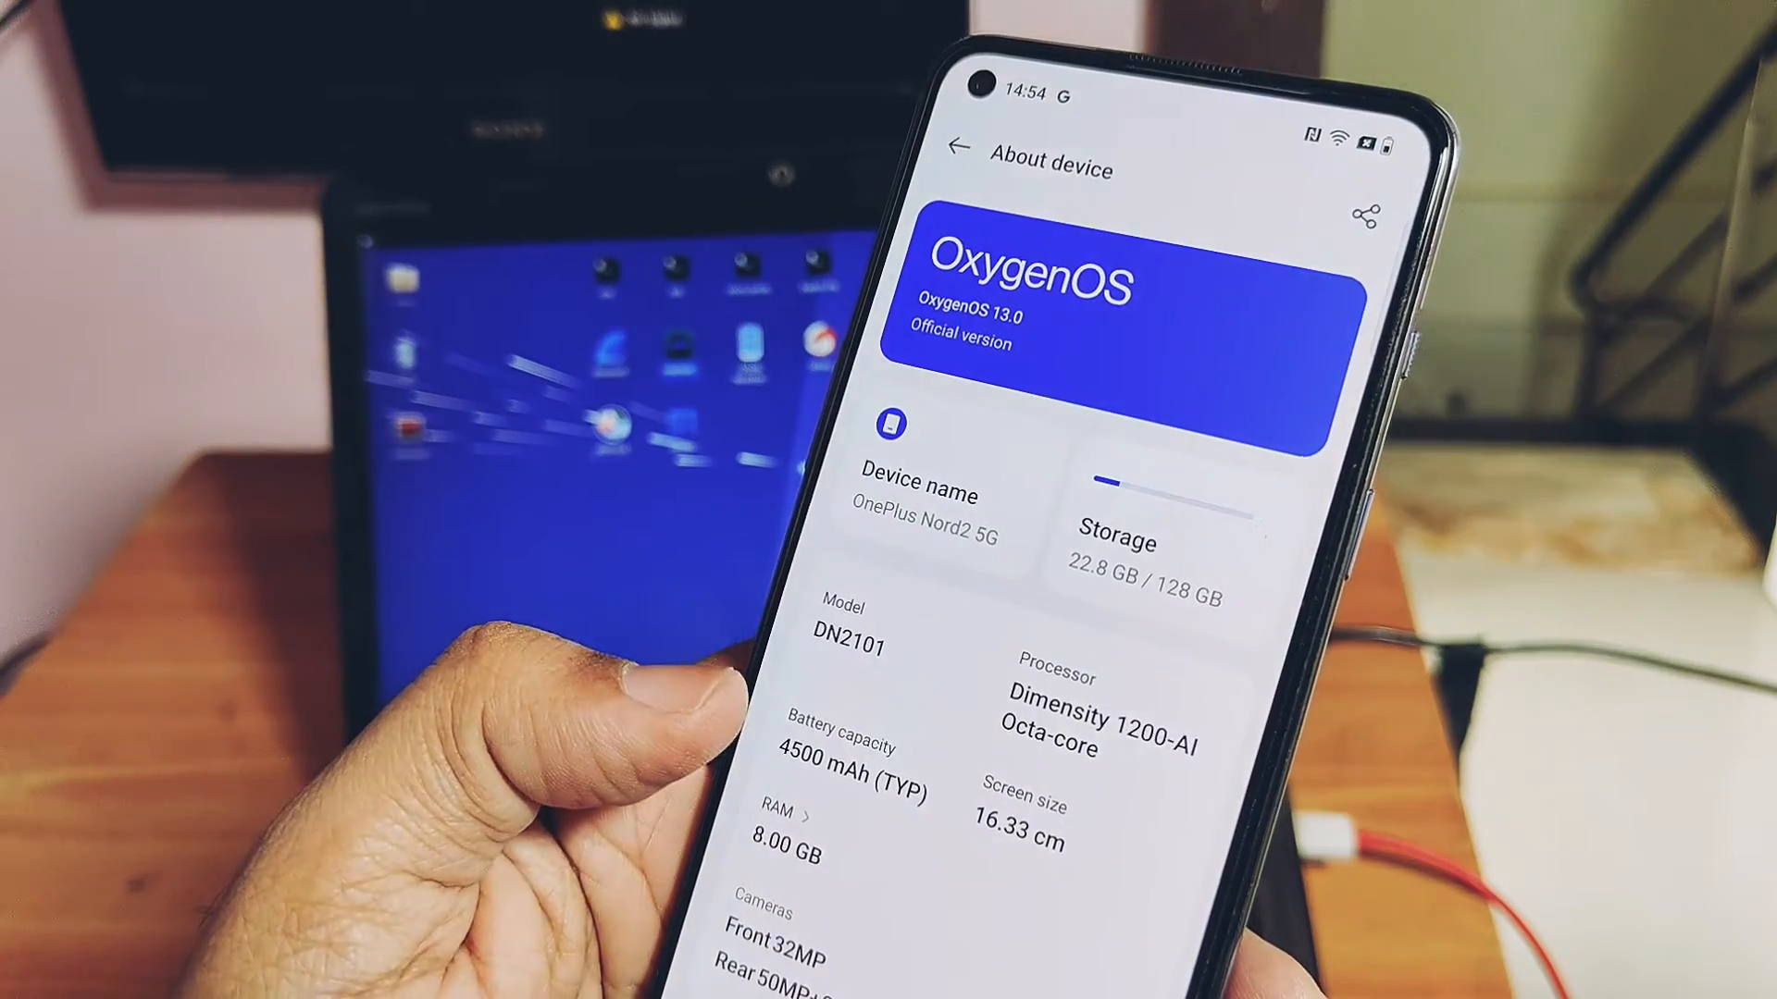
{"action": "scroll", "scroll_direction": "down", "scroll_amount": 3}
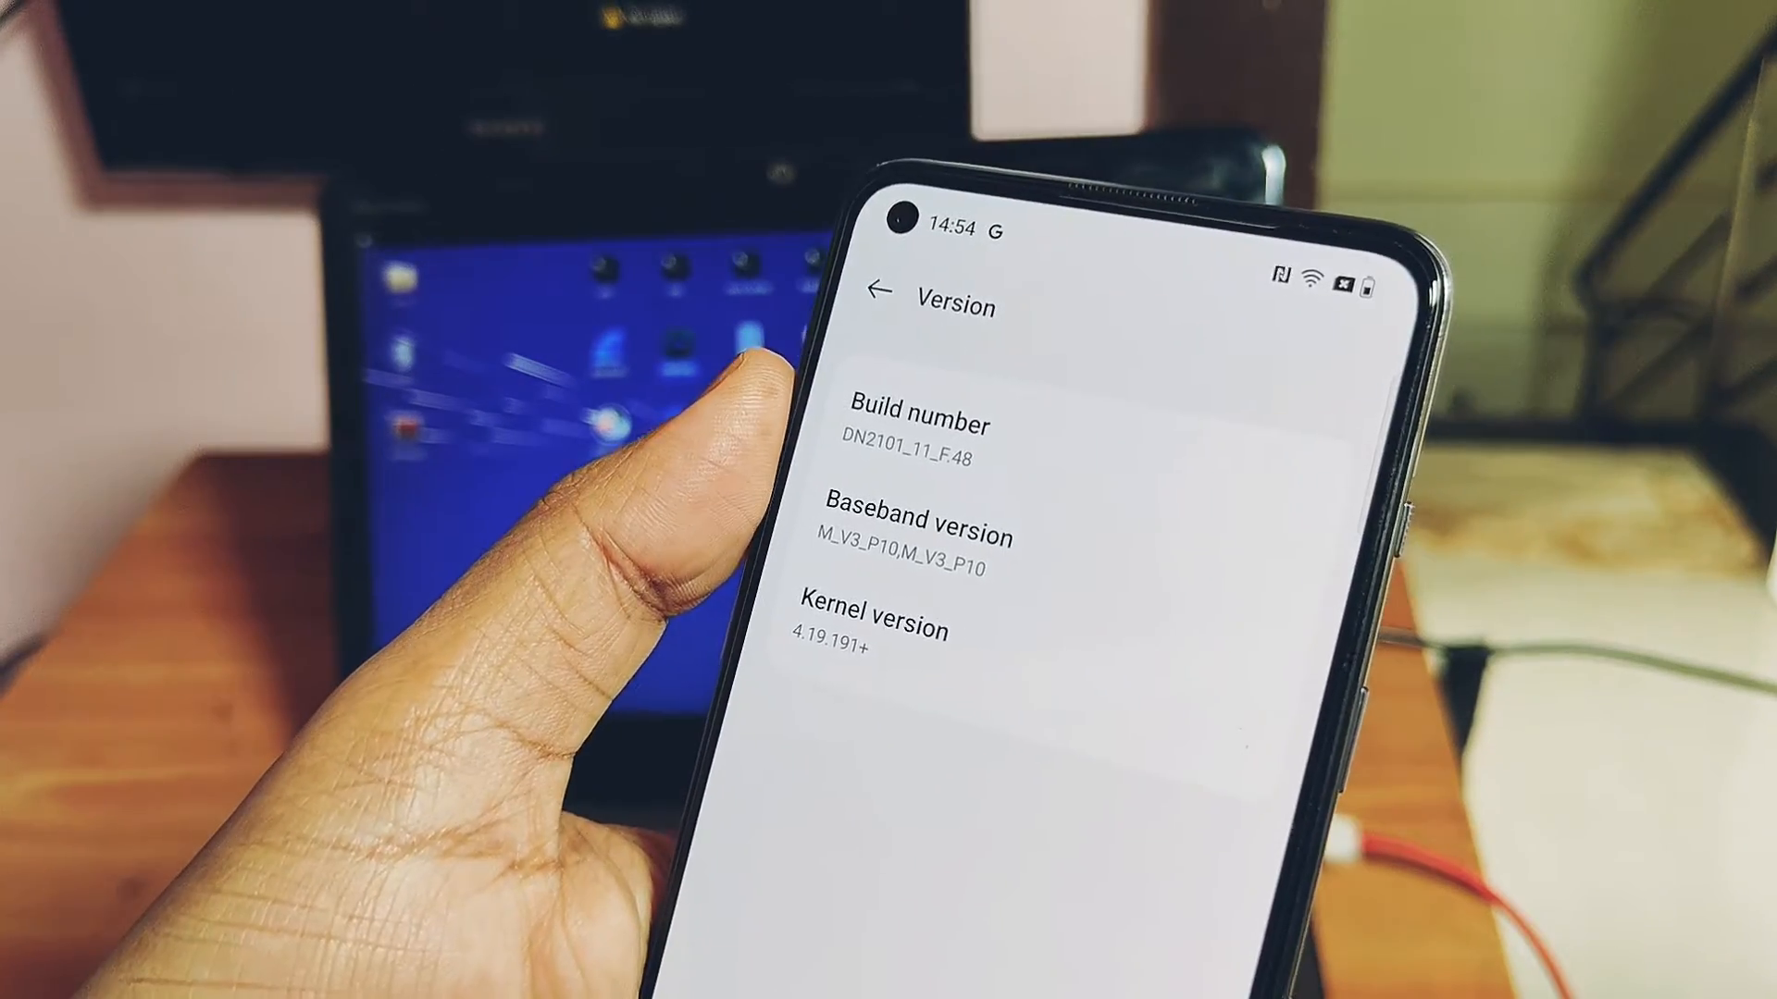
{"action": "left_click", "coordinate": [903, 292]}
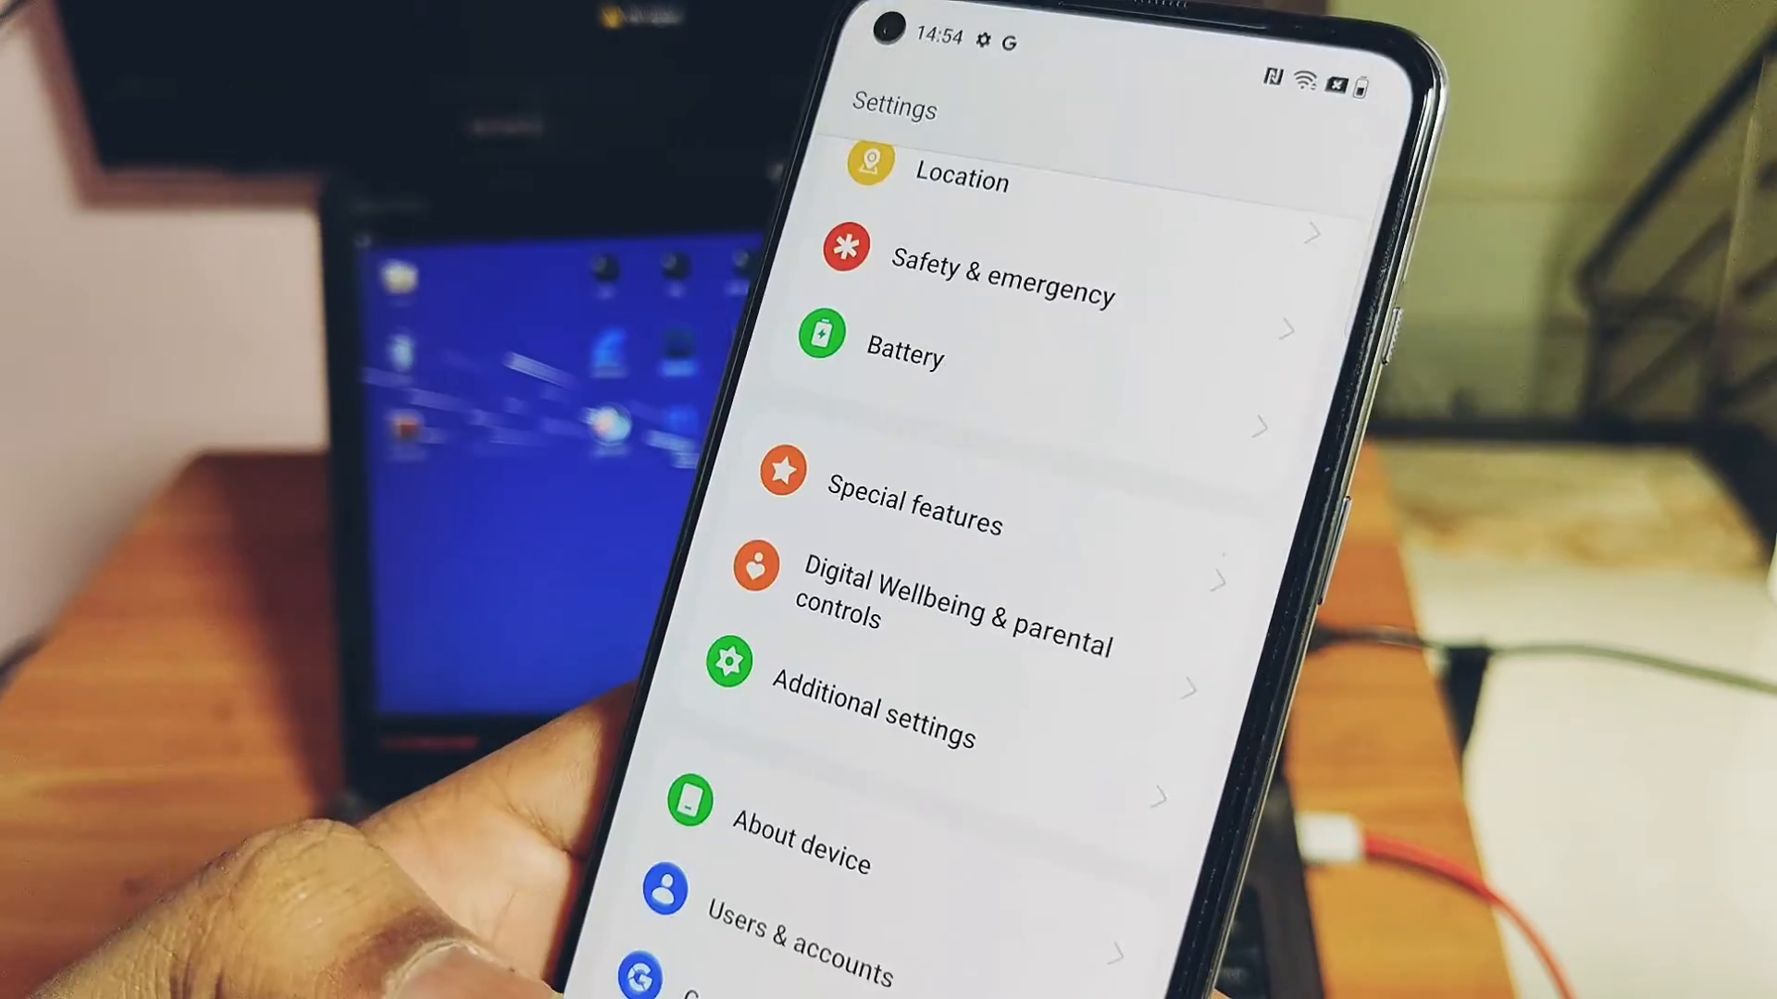
{"action": "scroll", "scroll_direction": "down", "scroll_amount": 3}
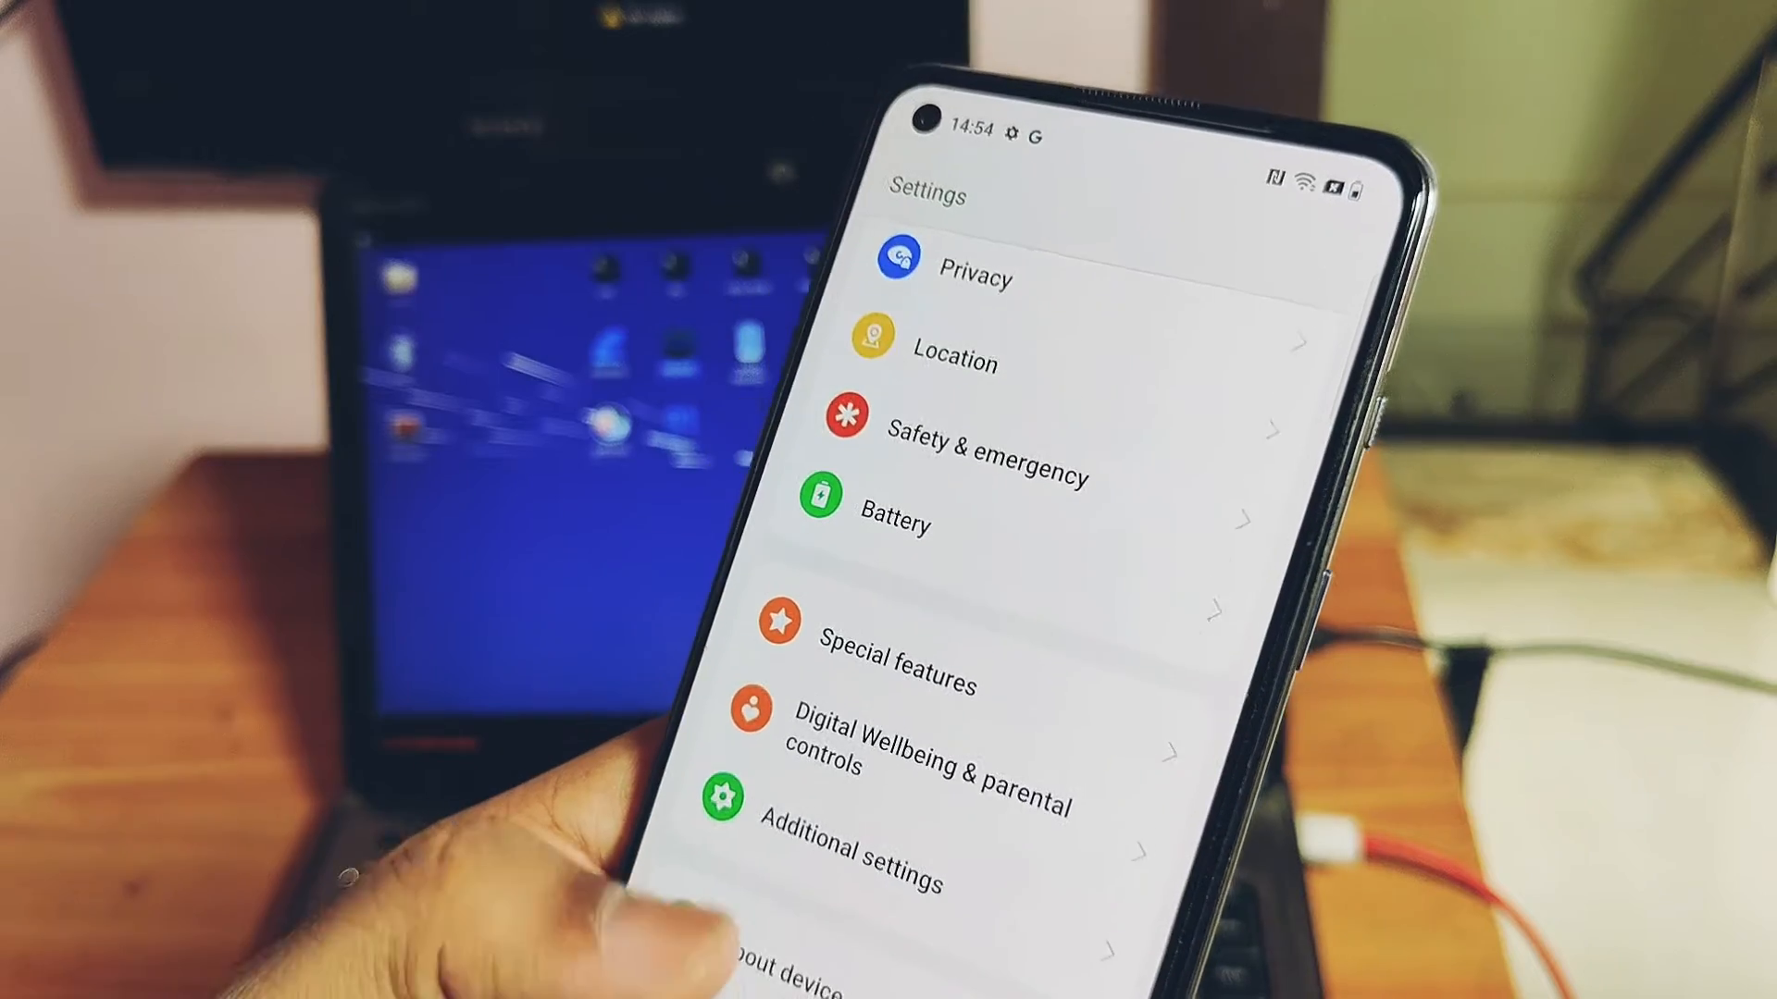
{"action": "left_click", "coordinate": [836, 847]}
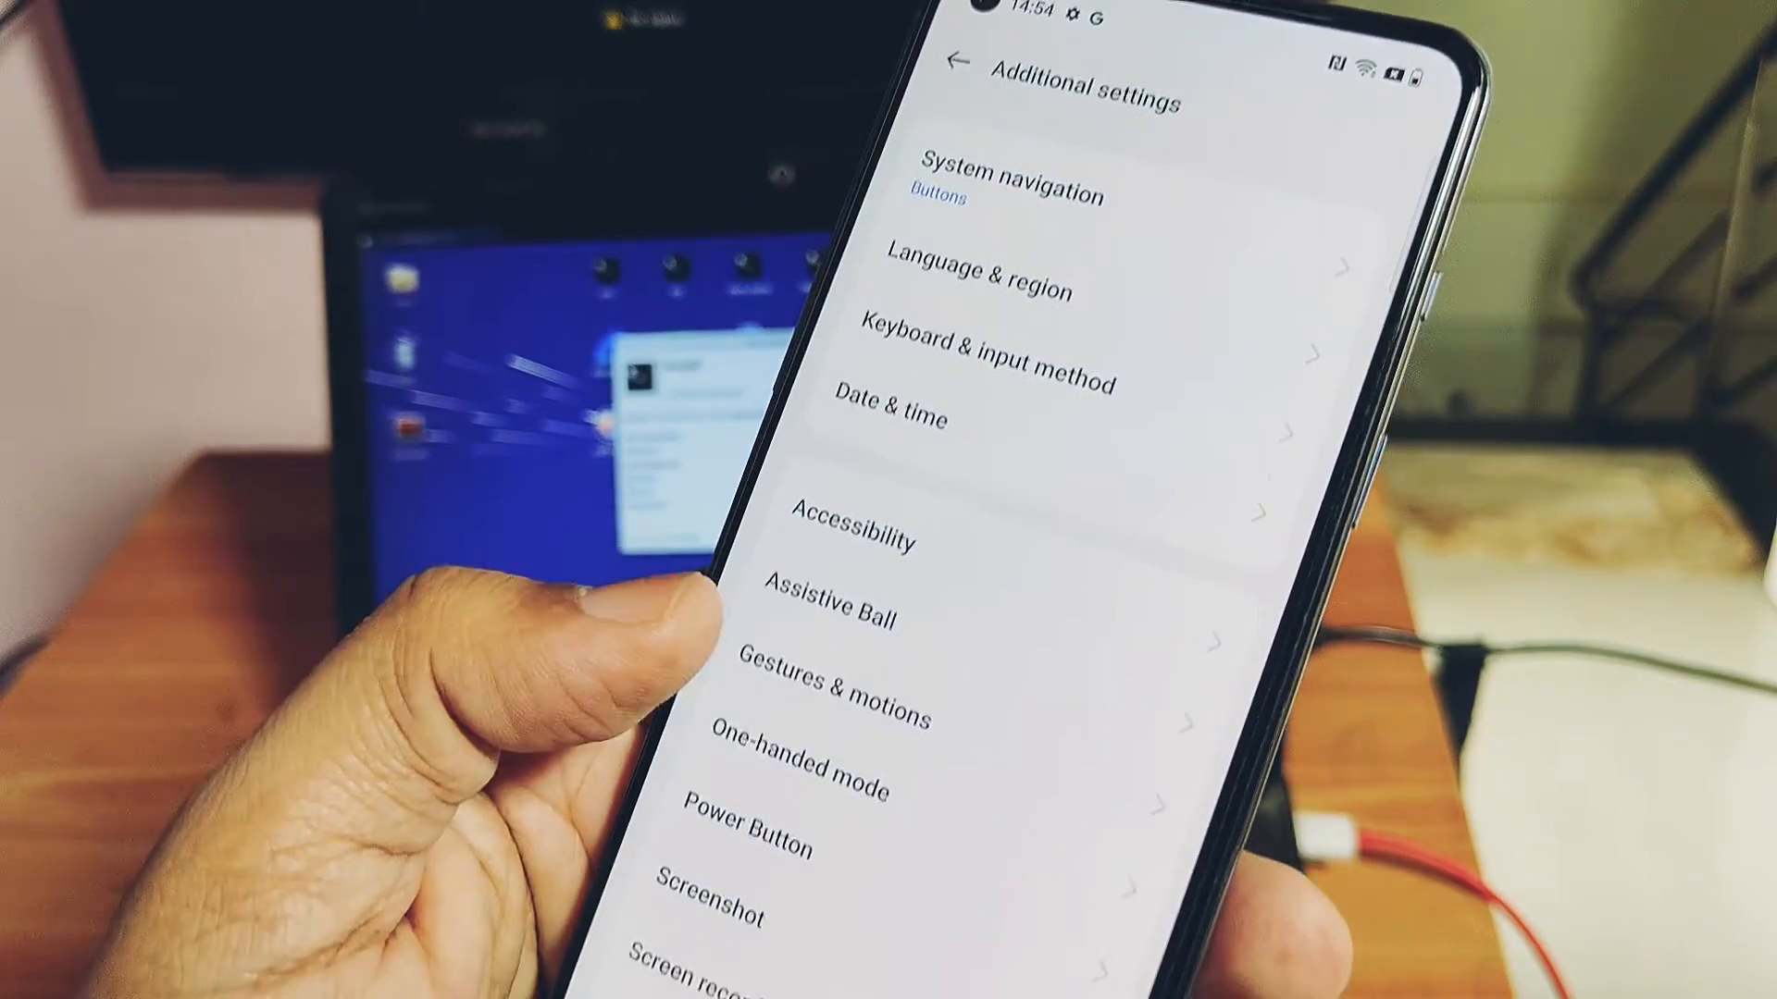
Step: Scroll to Developer options and switch on USB debugging
{"action": "scroll", "scroll_direction": "down", "scroll_amount": 3}
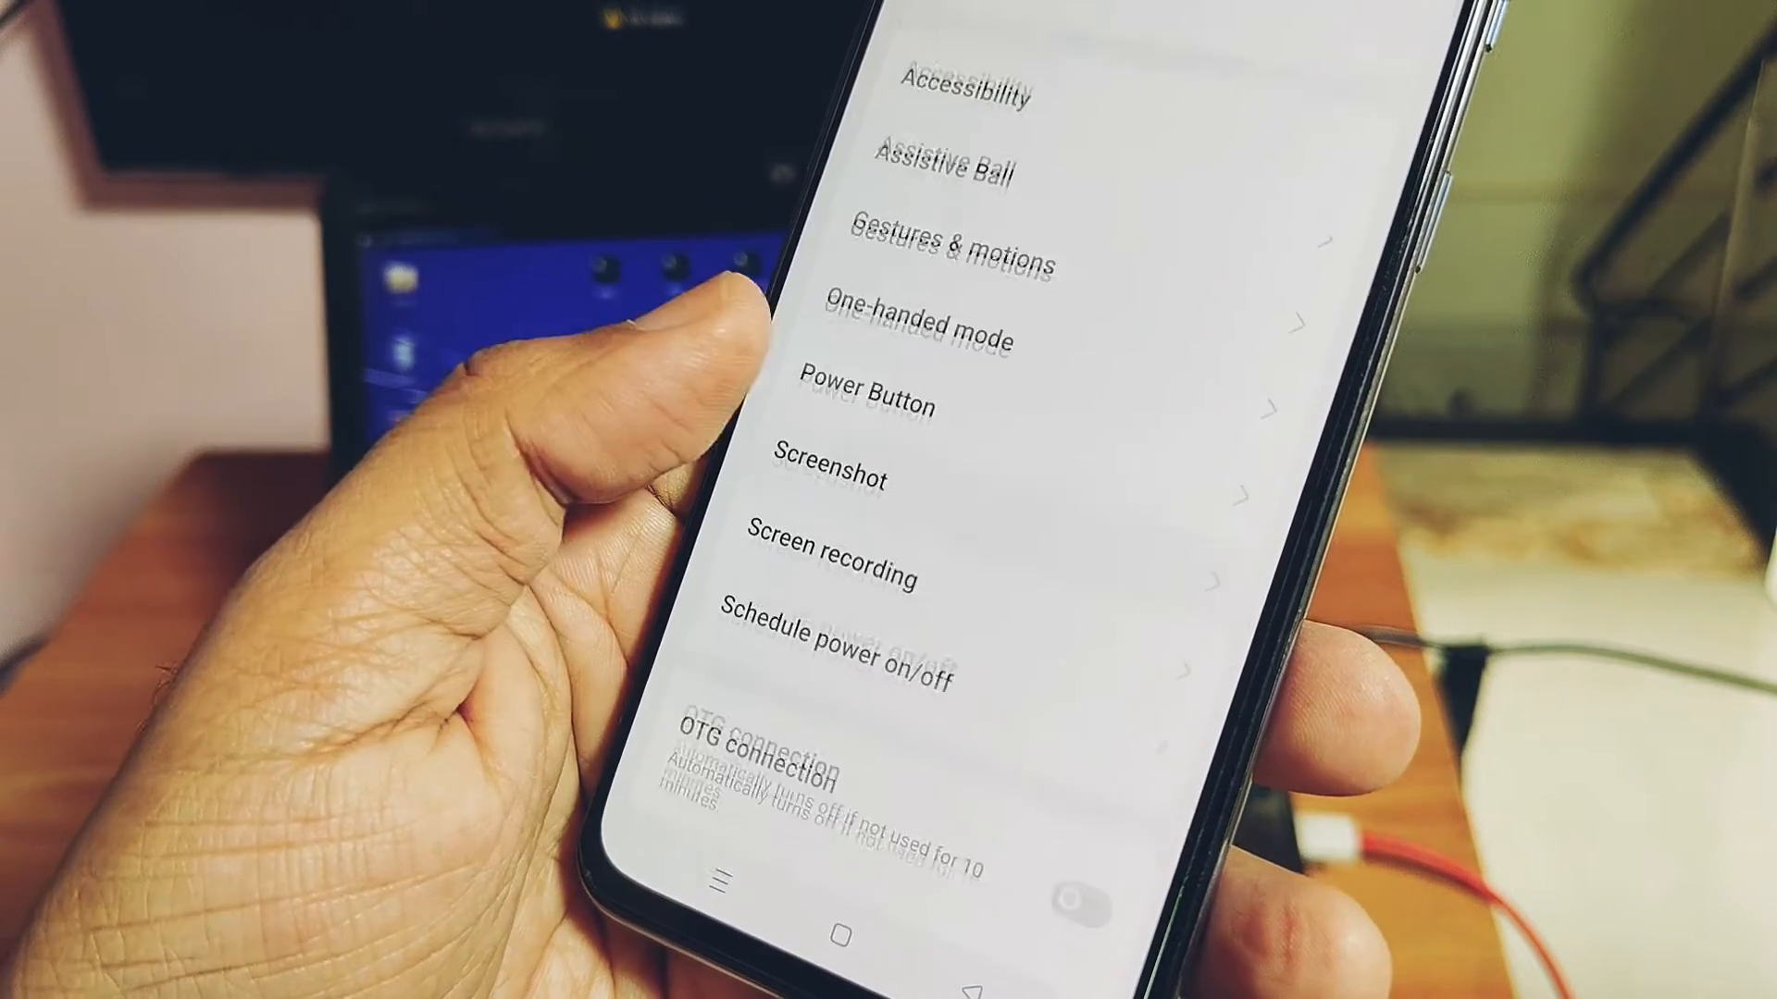
{"action": "scroll", "scroll_direction": "down", "scroll_amount": 3}
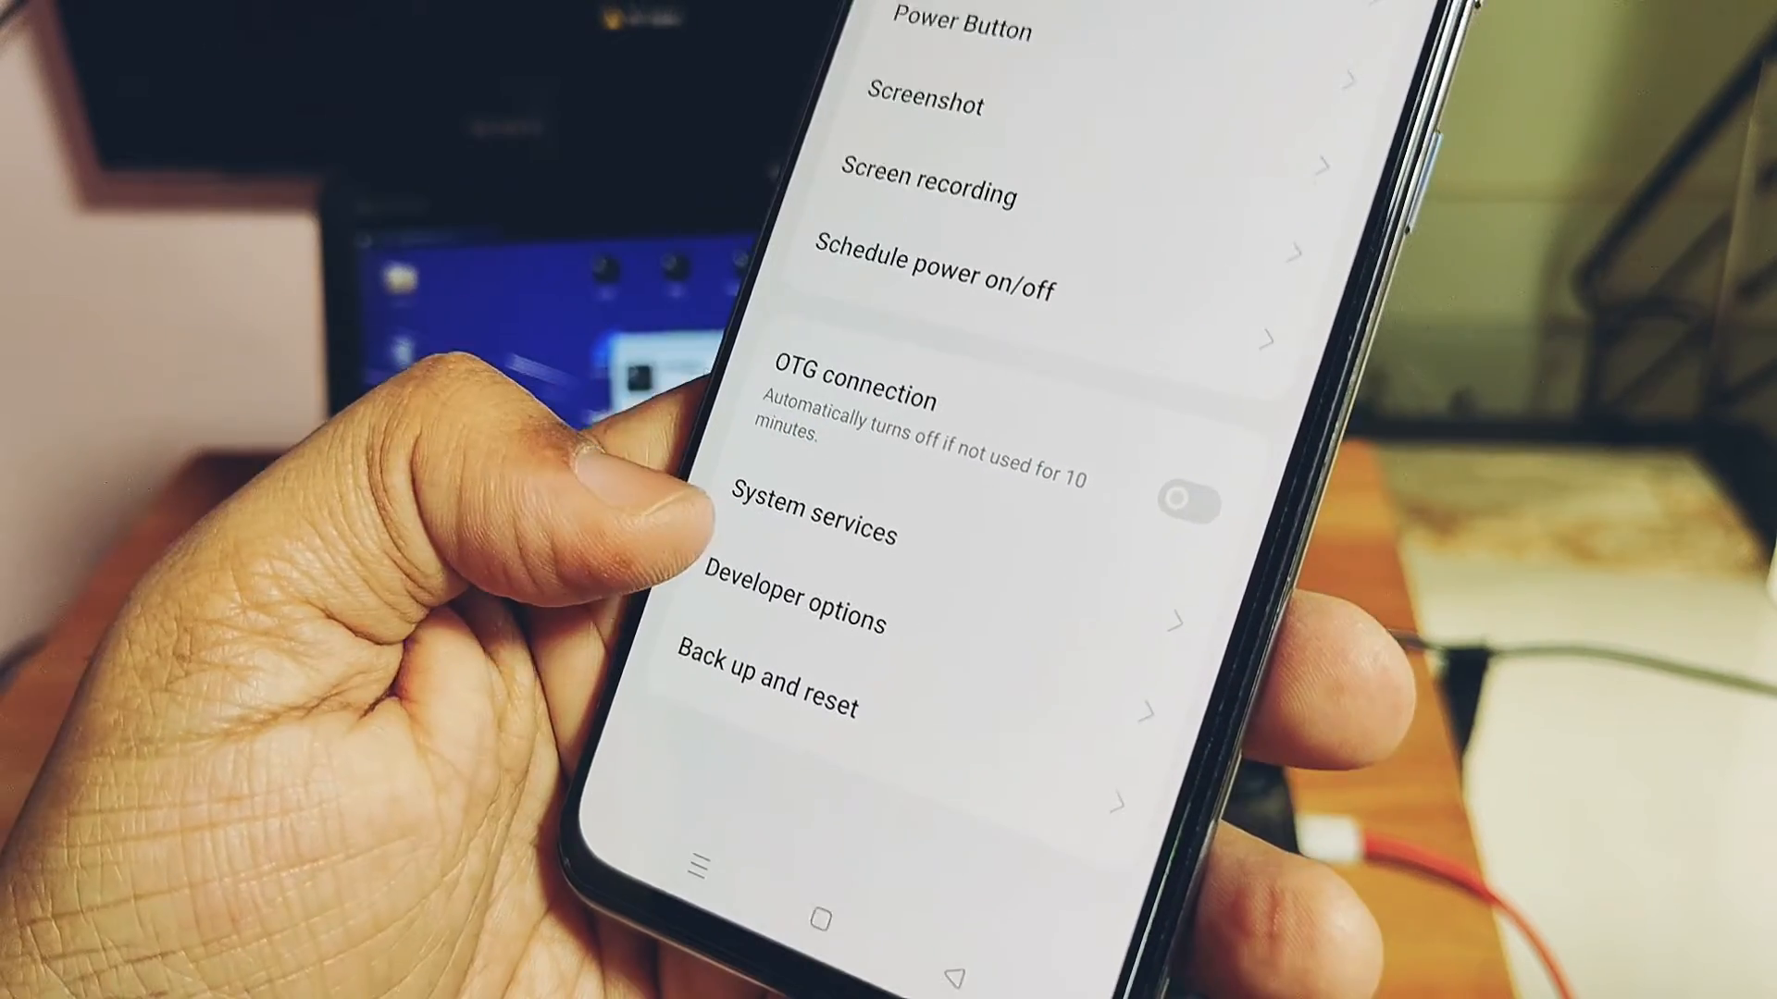
{"action": "scroll", "scroll_direction": "down", "scroll_amount": 3}
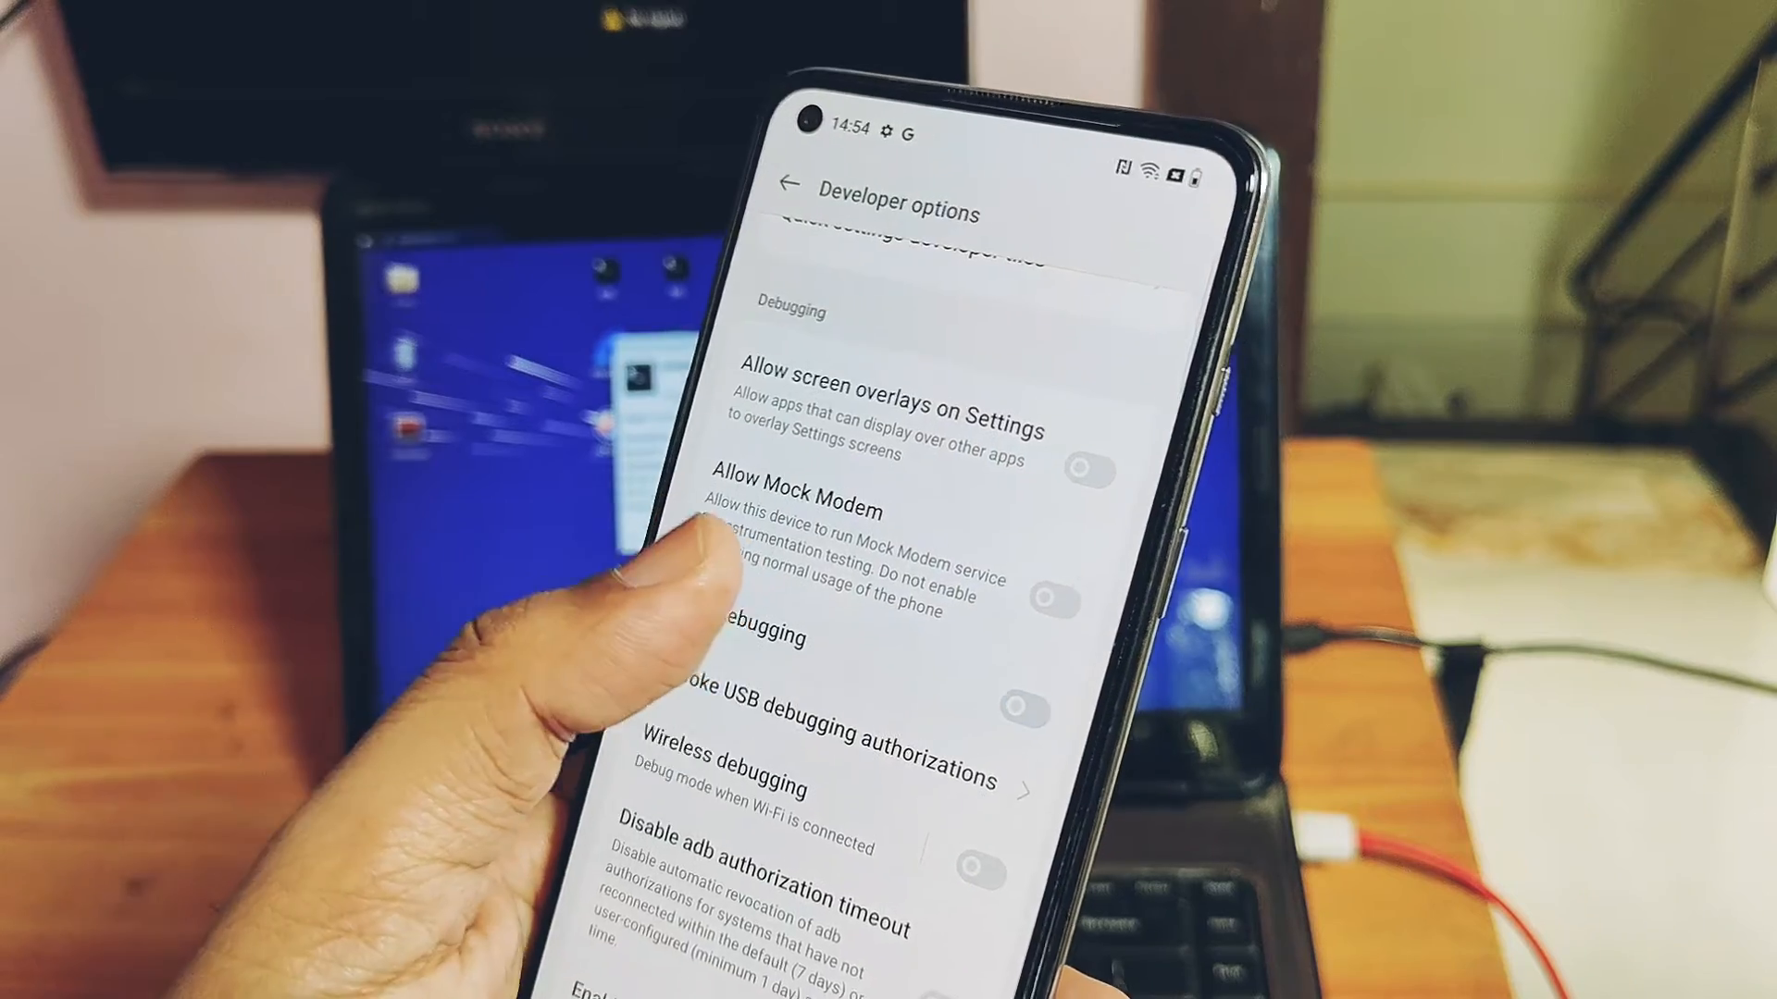
{"action": "left_click", "coordinate": [1036, 702]}
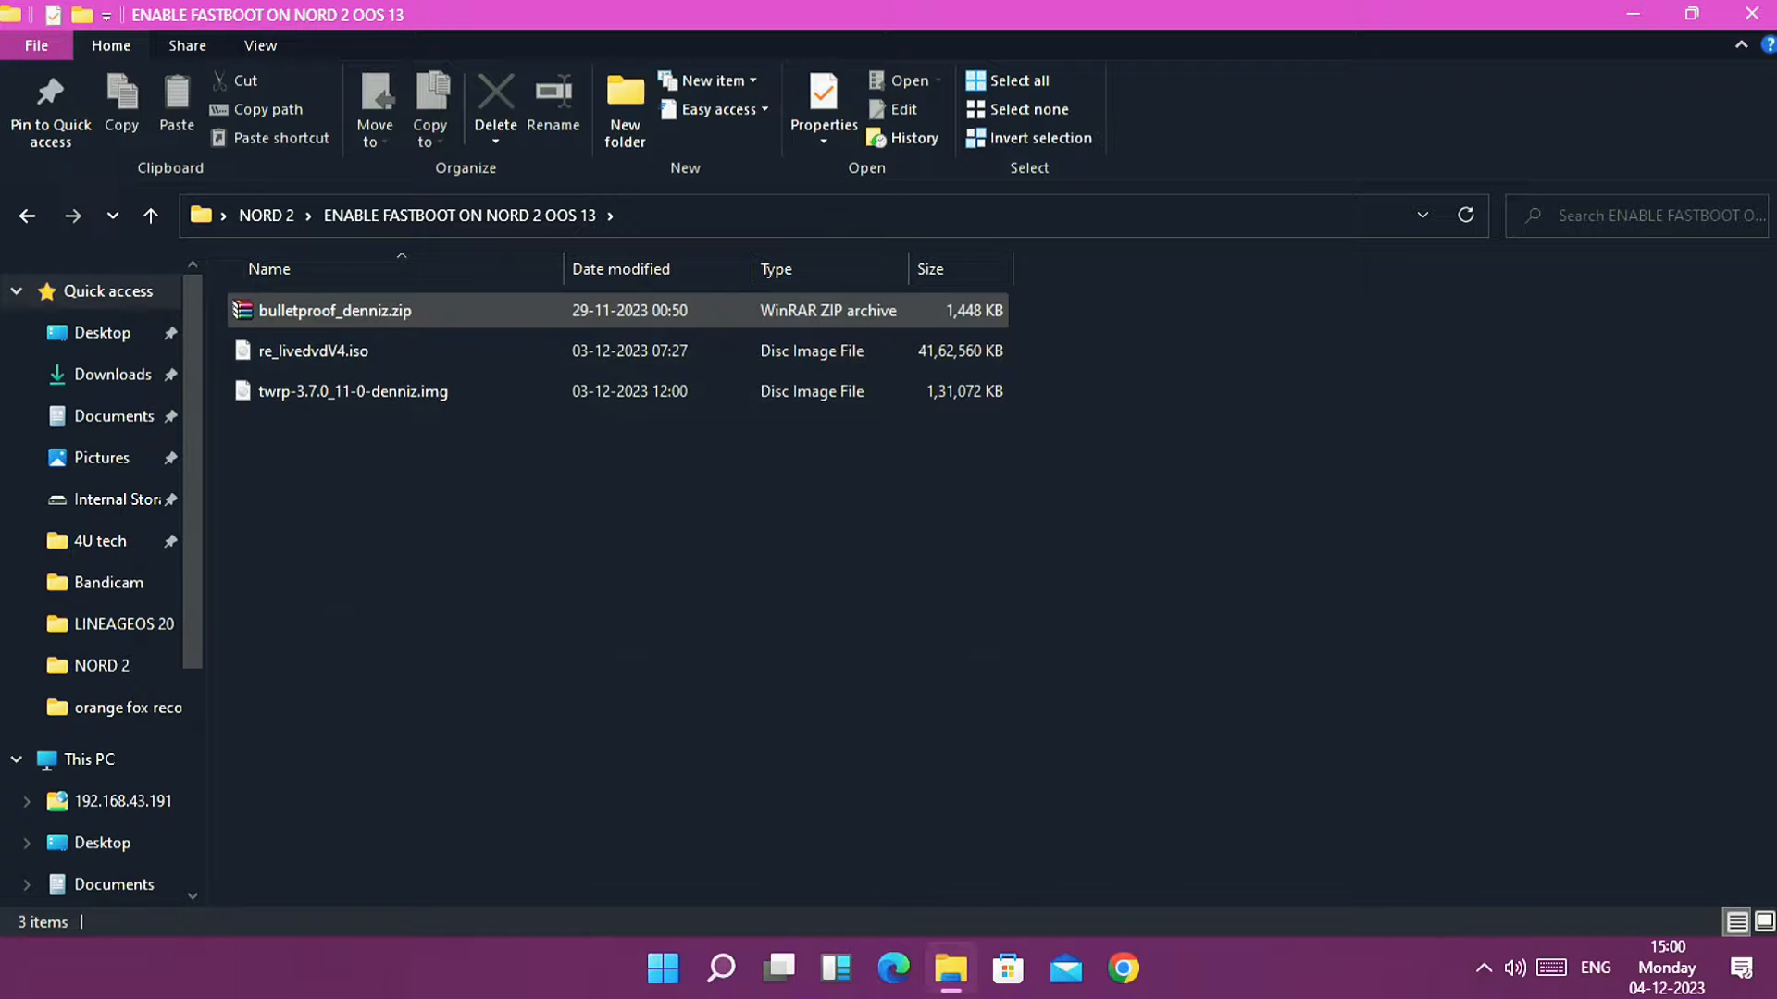
Step: Extract bulletproof_denniz.zip in place and open a PowerShell window in that folder
{"action": "left_click", "coordinate": [334, 311]}
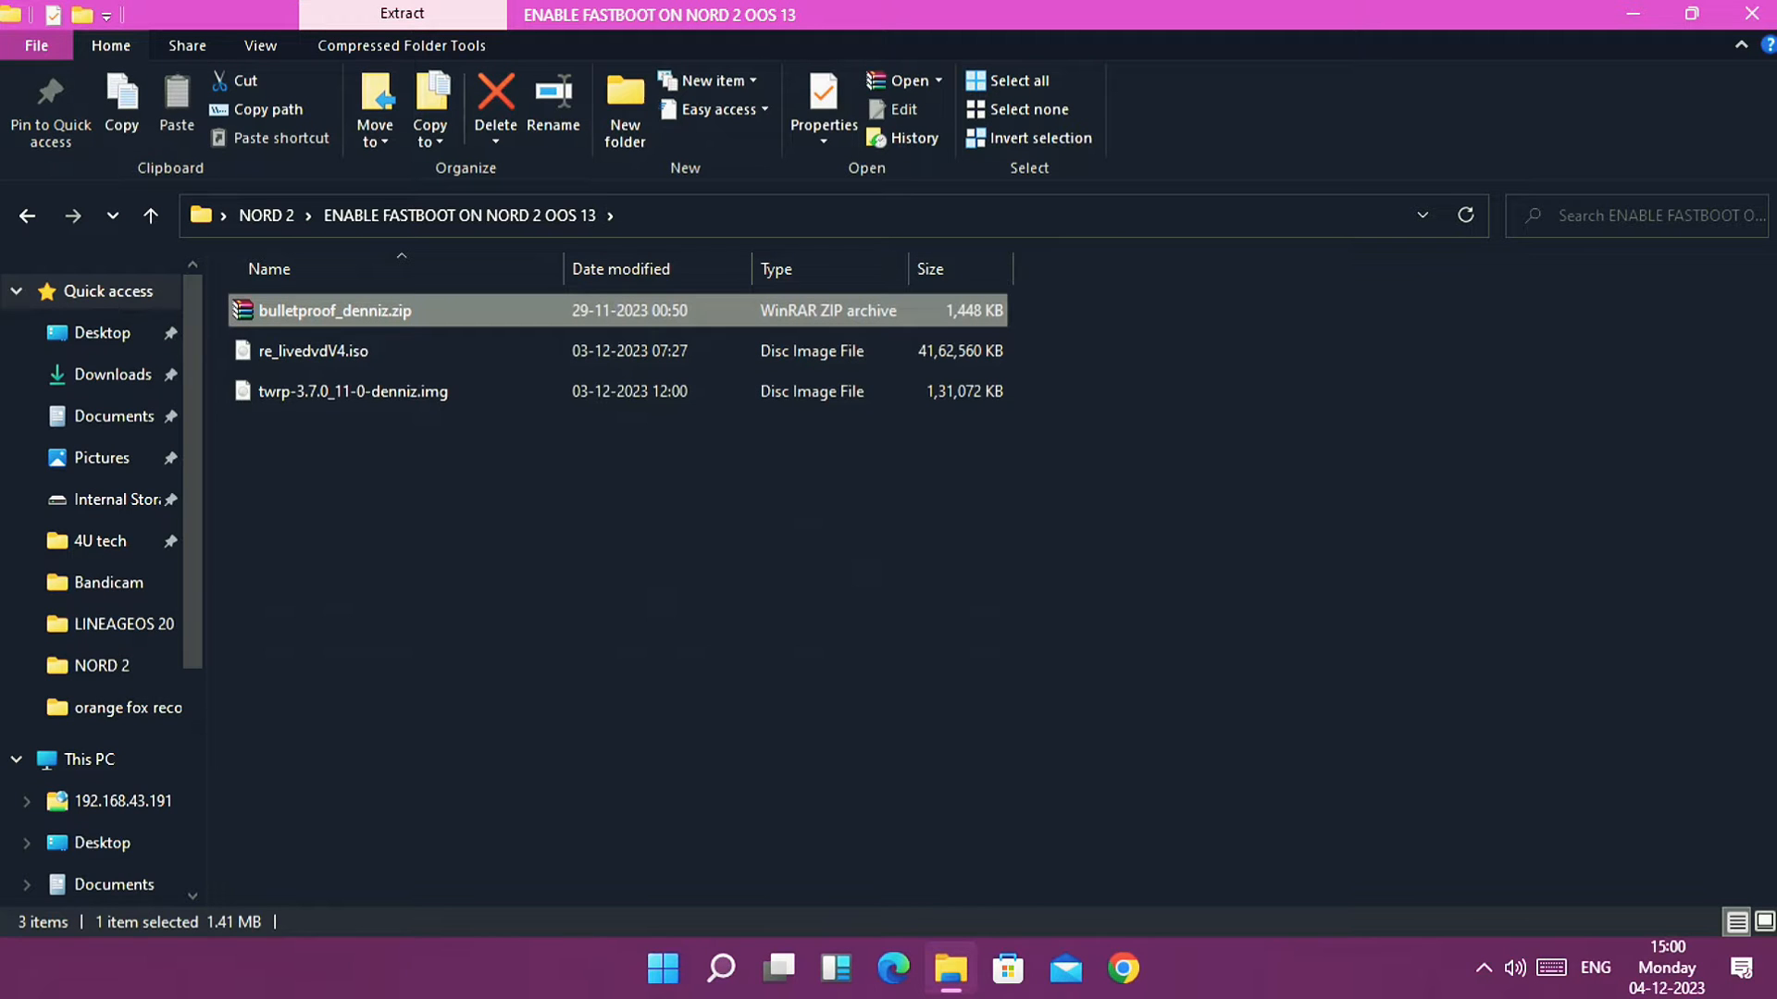
{"action": "right_click", "coordinate": [333, 309]}
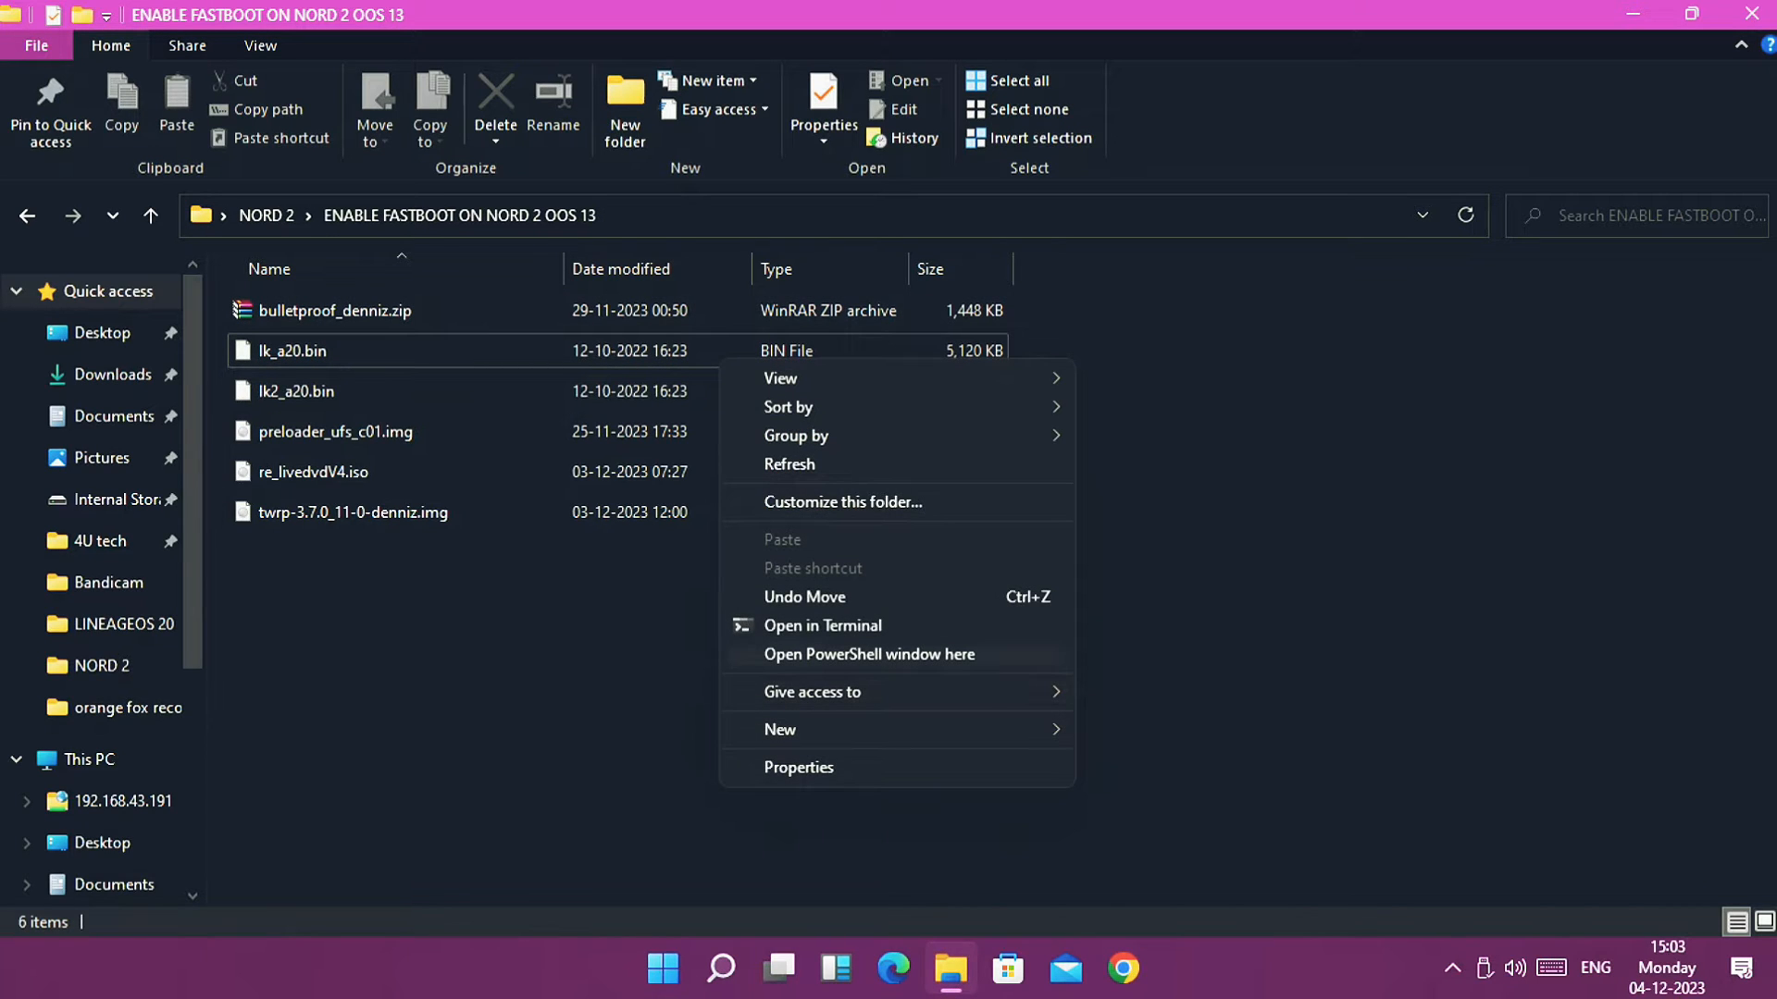
{"action": "left_click", "coordinate": [868, 655]}
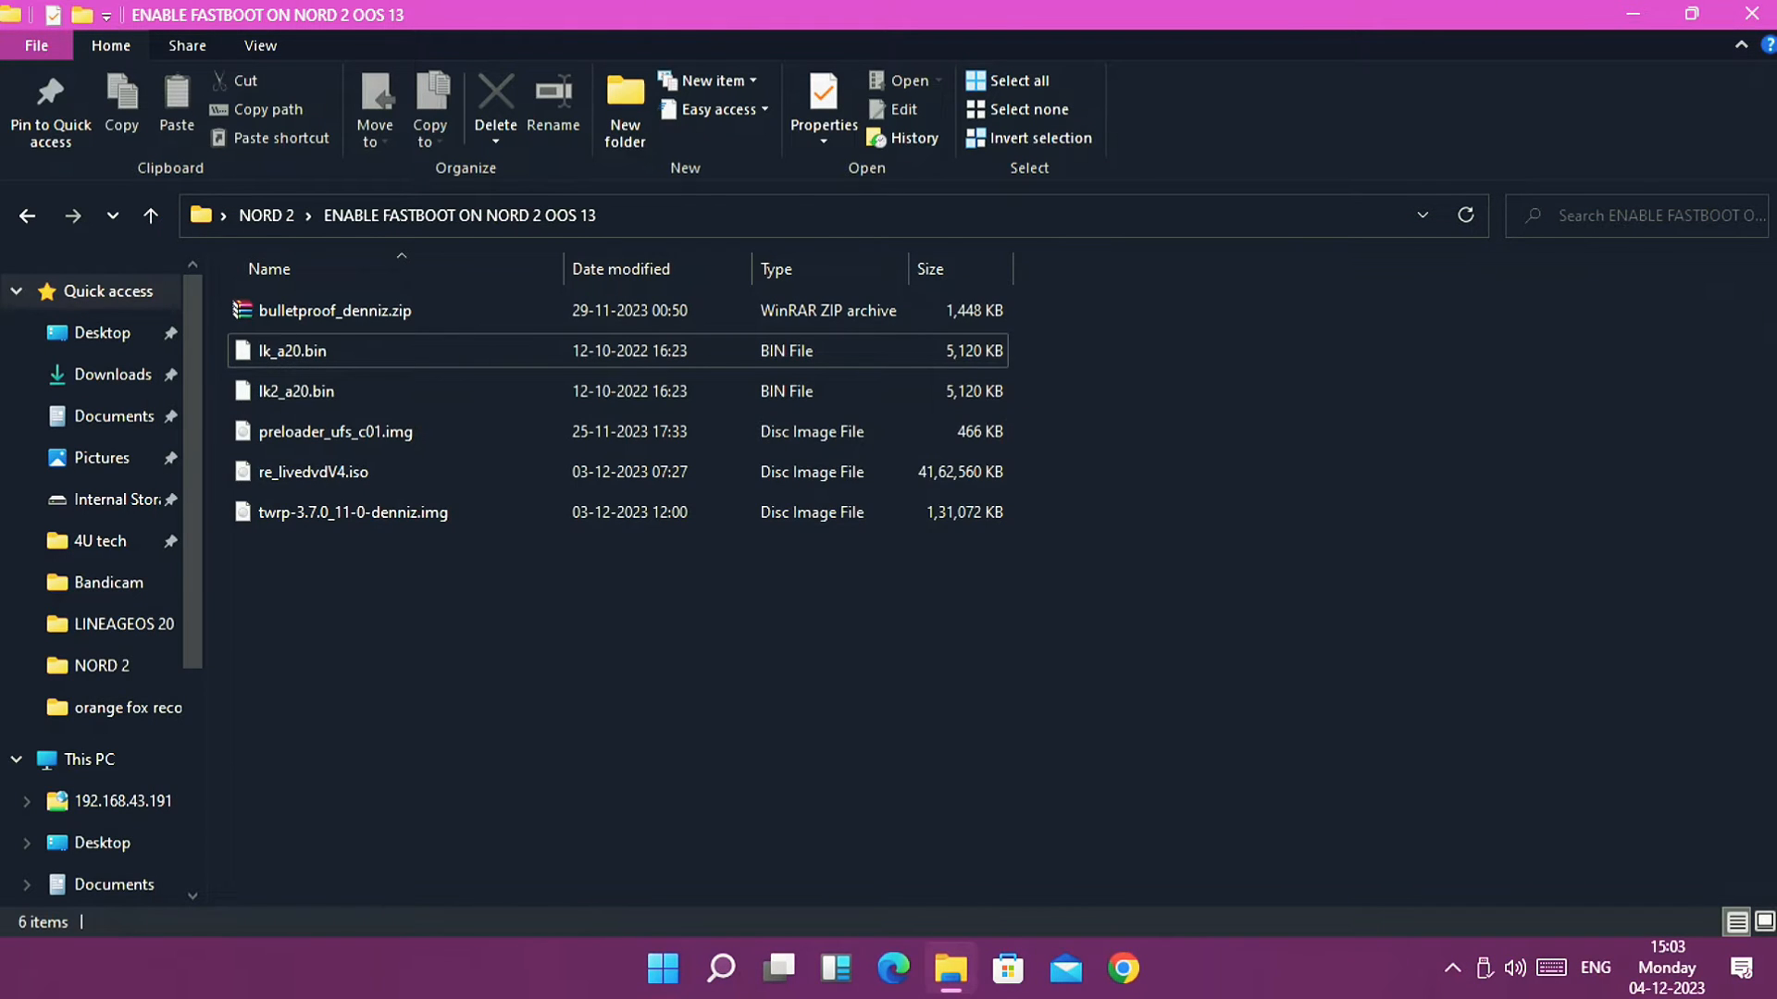
Step: Run 'adb devices' to confirm the phone, then enter 'adb reboot fastboot'
{"action": "left_click", "coordinate": [1152, 969]}
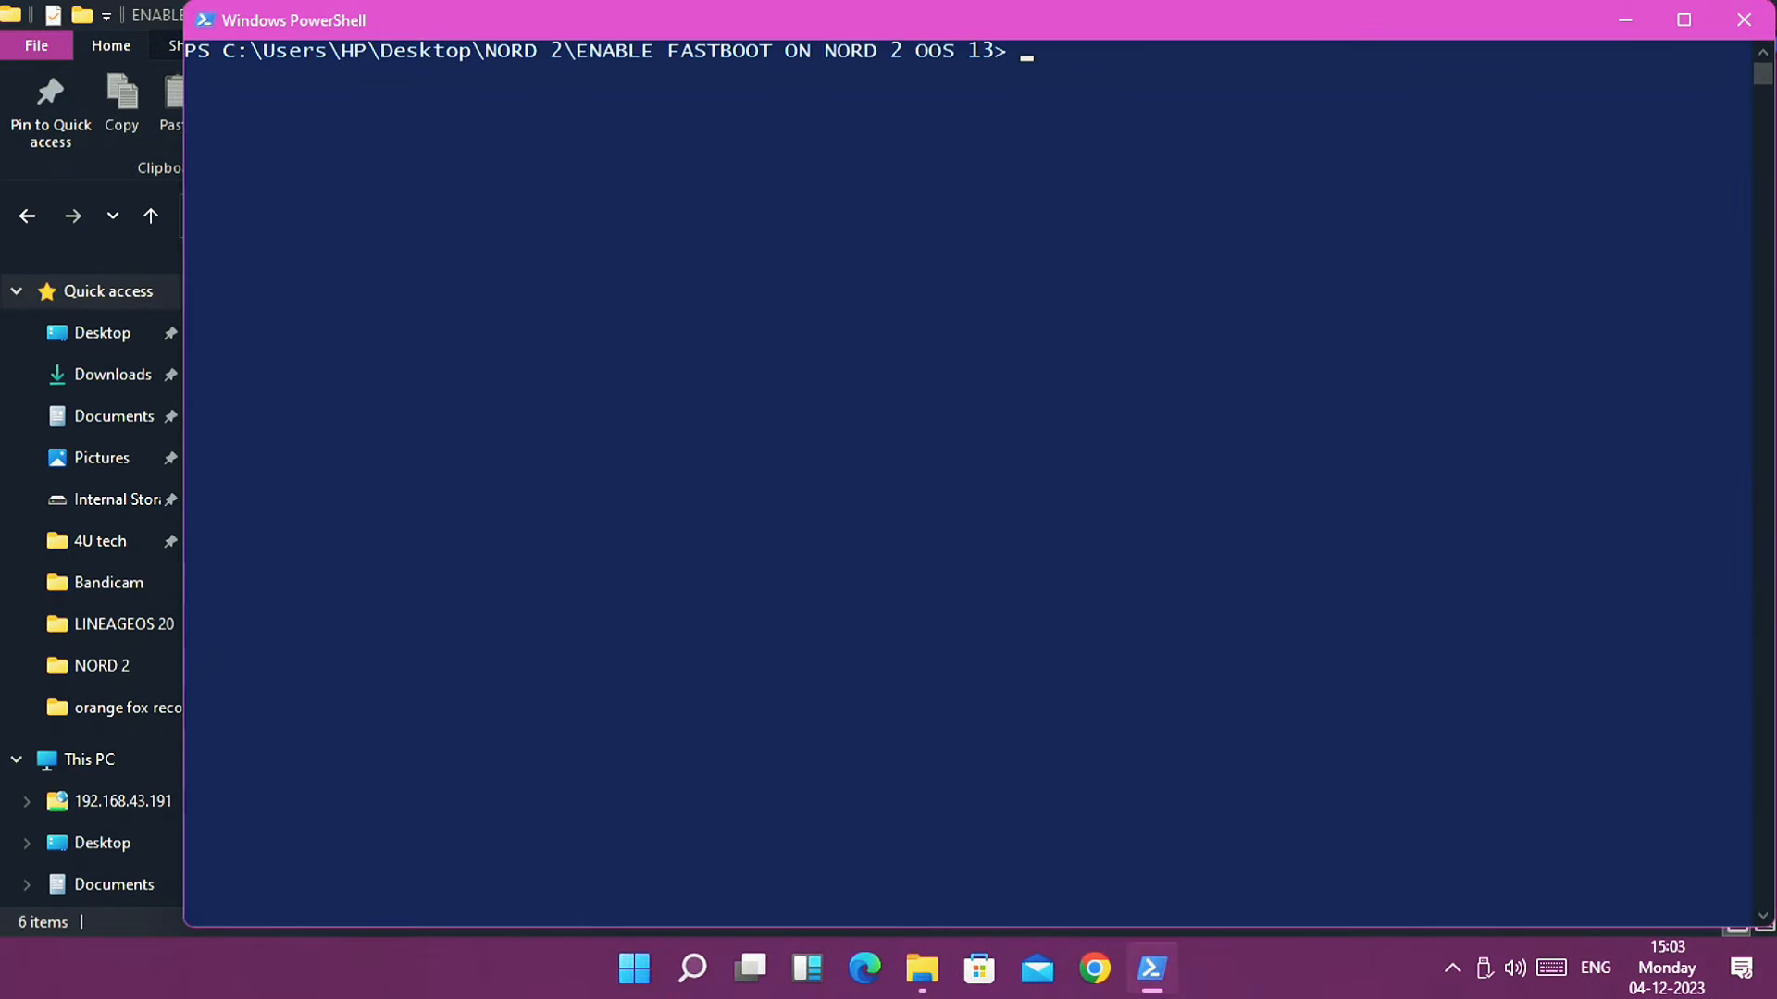
{"action": "type", "text": "adb d"}
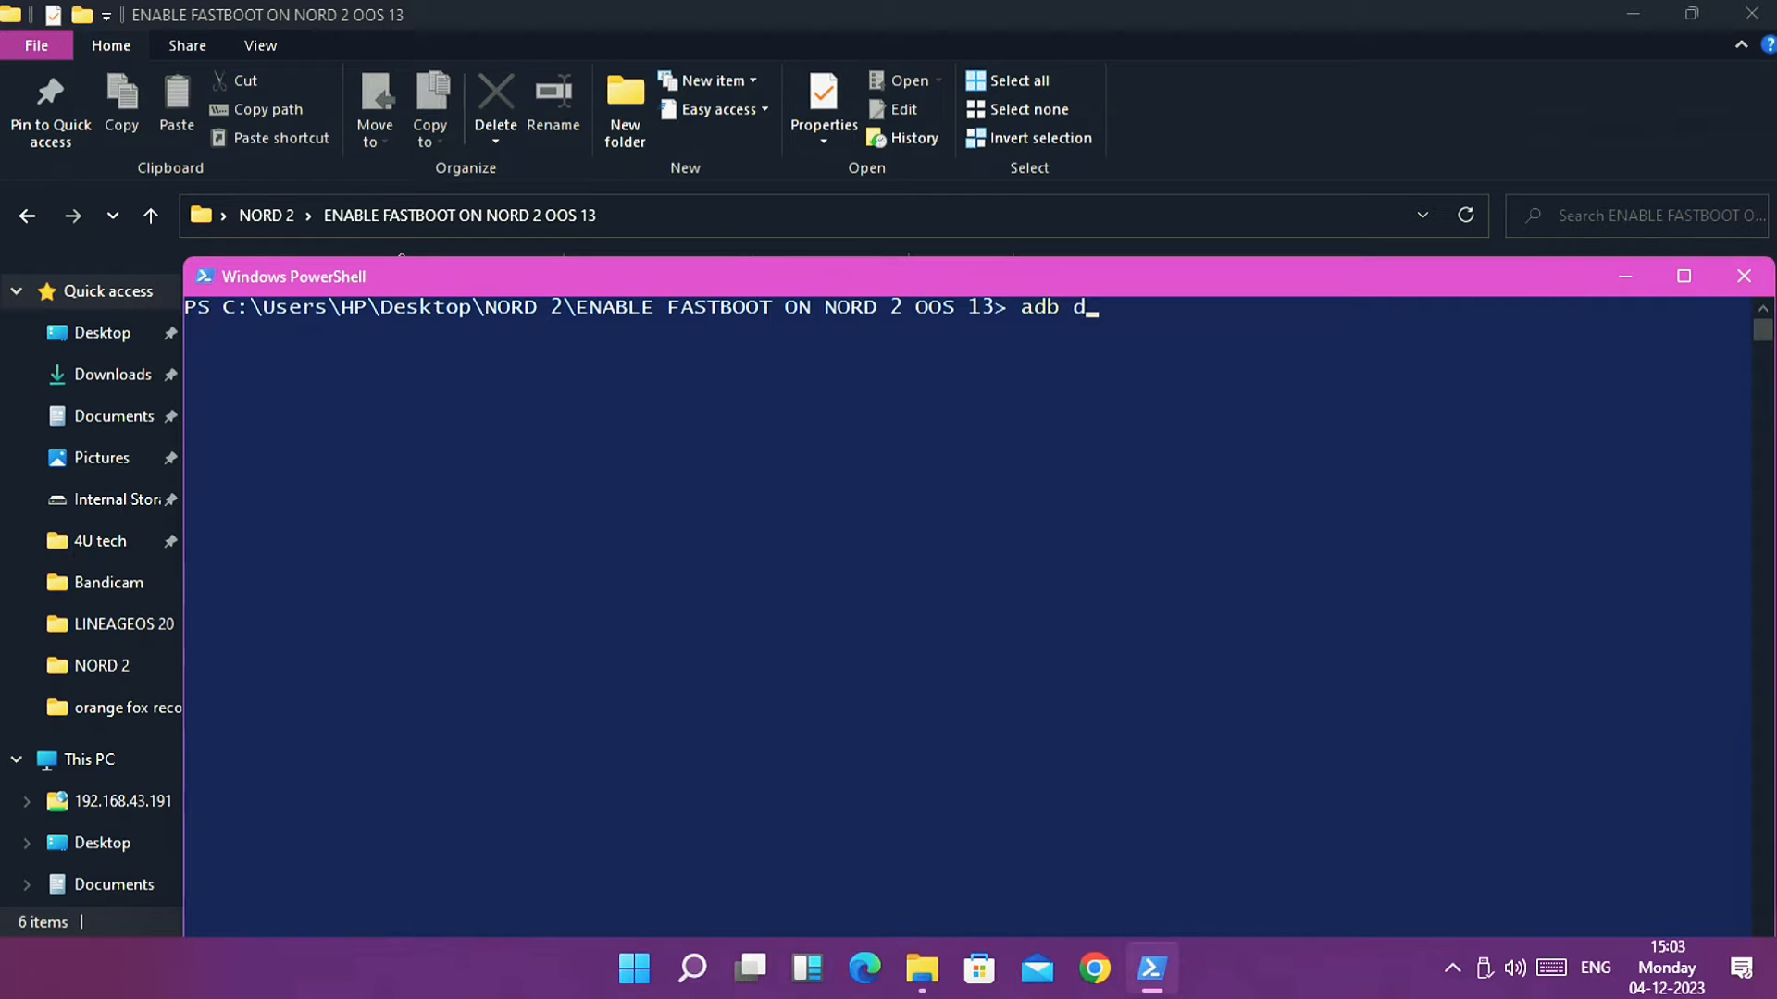
{"action": "key", "text": "enter"}
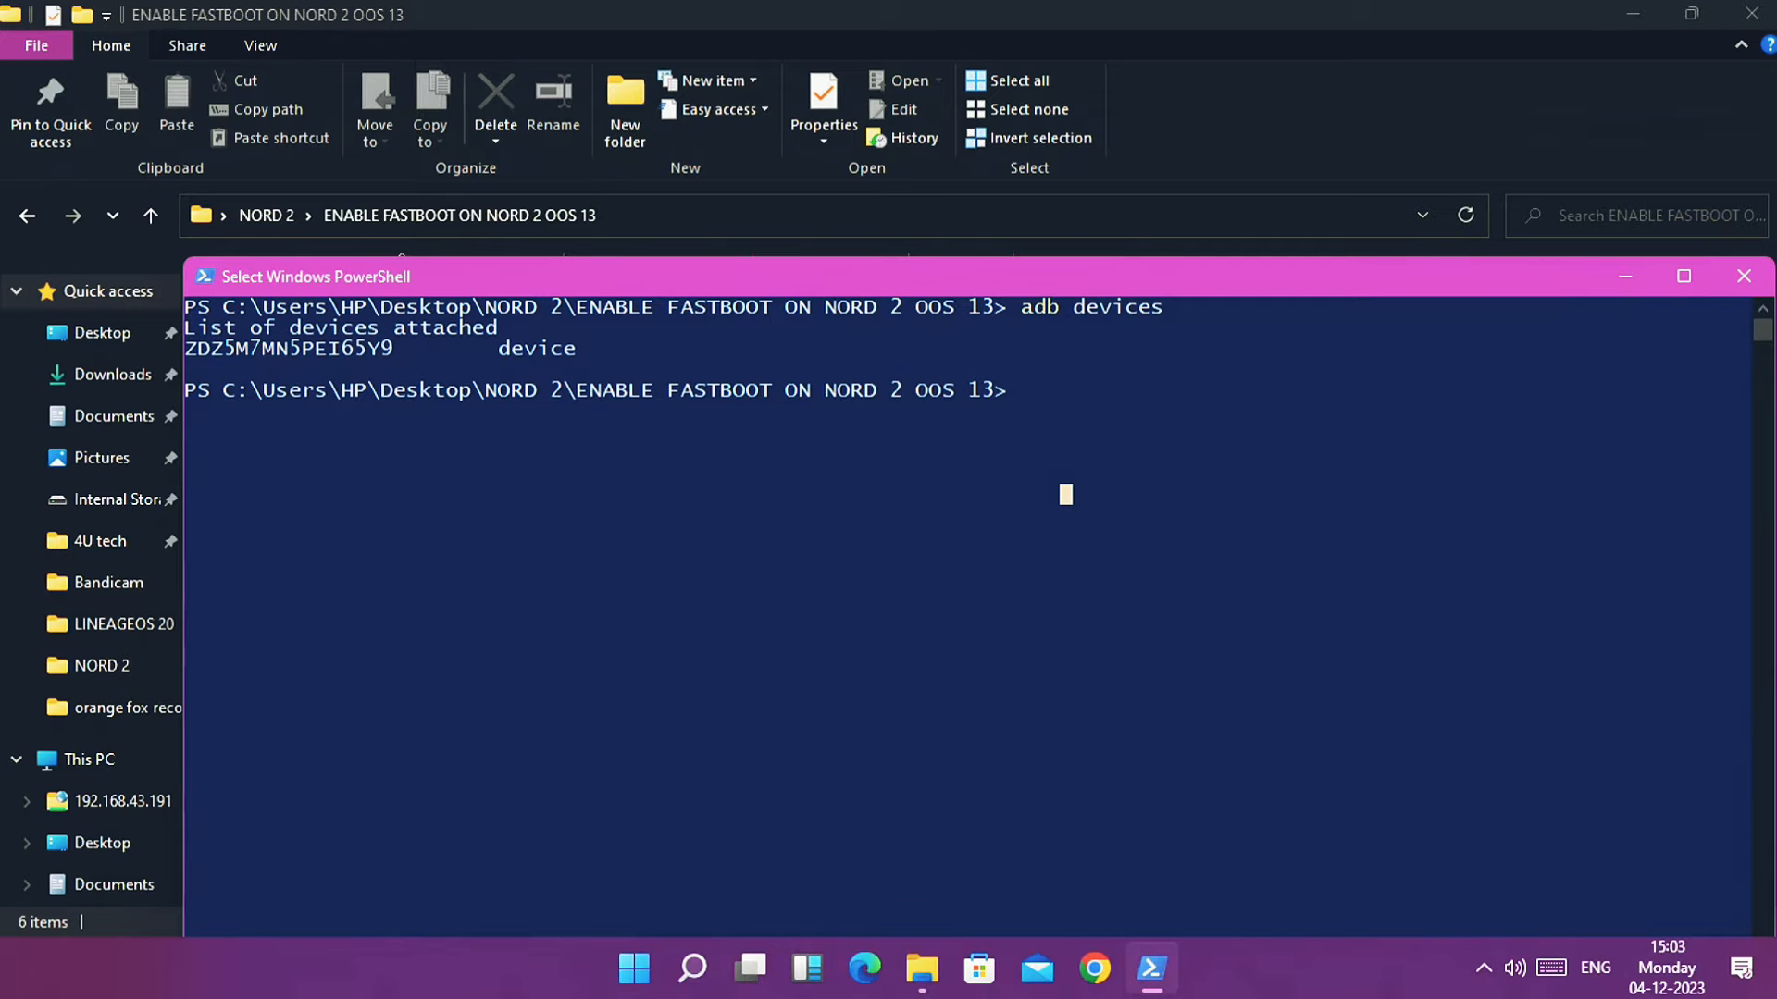
{"action": "type", "text": "adb reboot fastboot"}
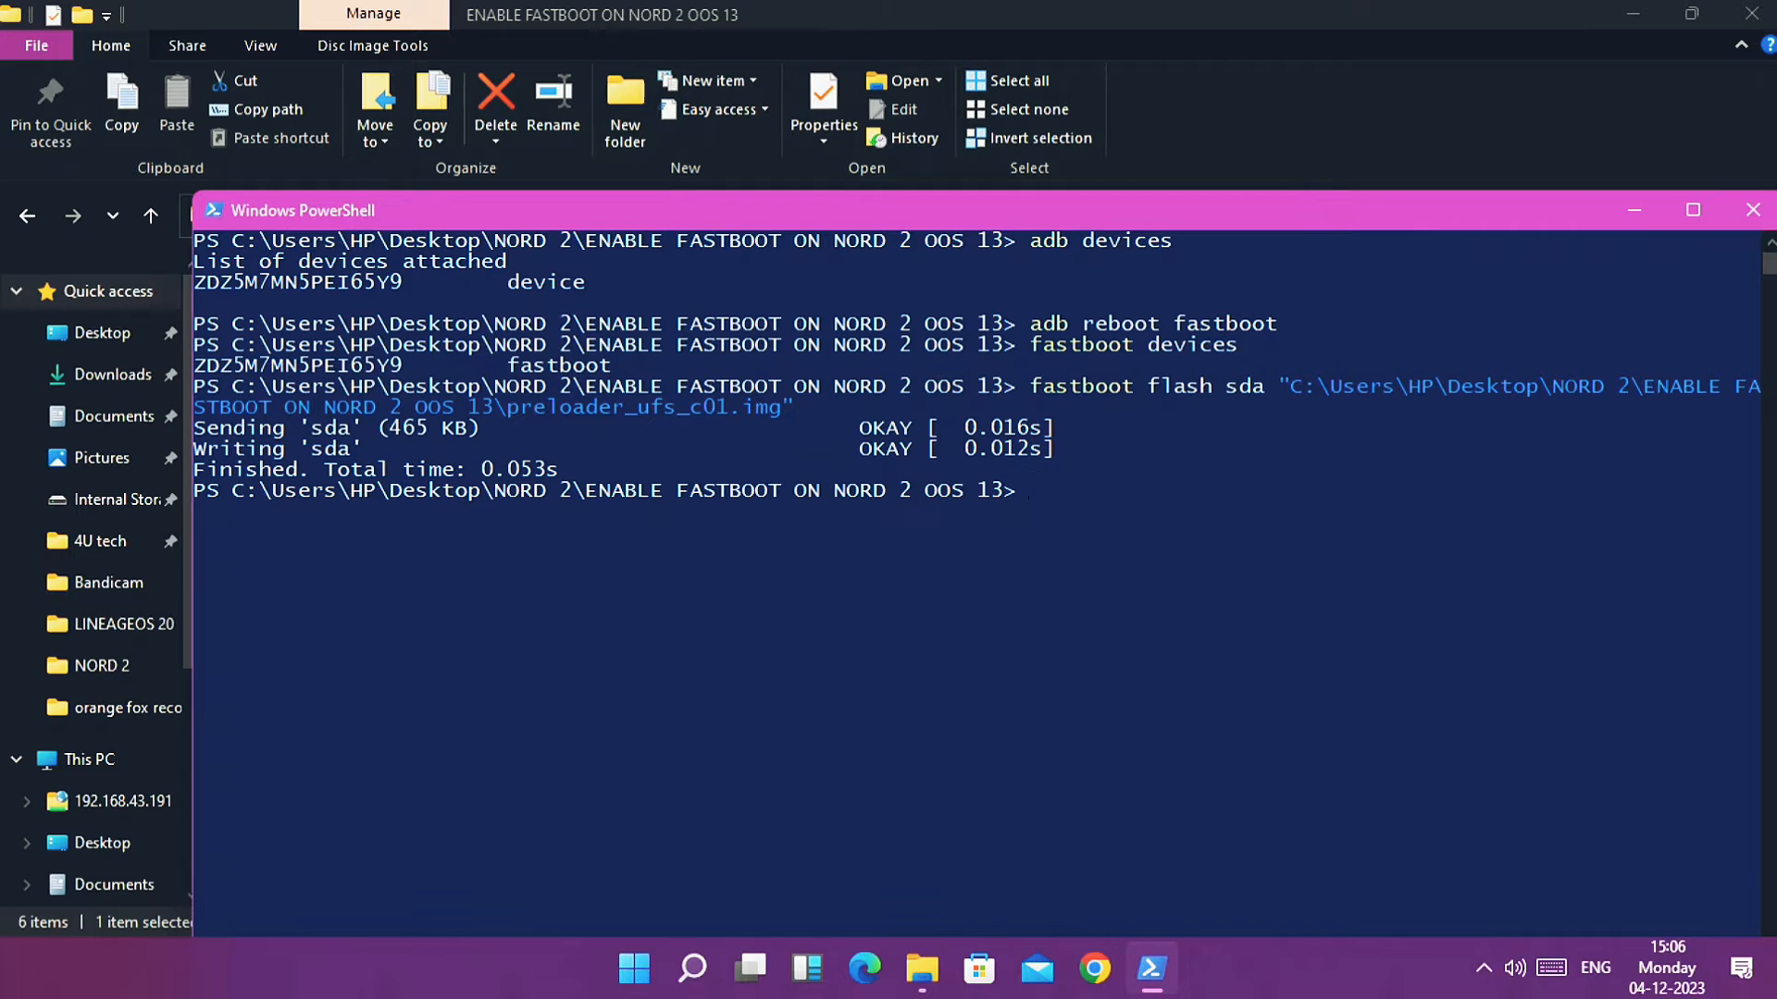
Step: Type 'fastboot flash sdb' to begin flashing the preloader to sdb
{"action": "type", "text": "fastboot flash sd"}
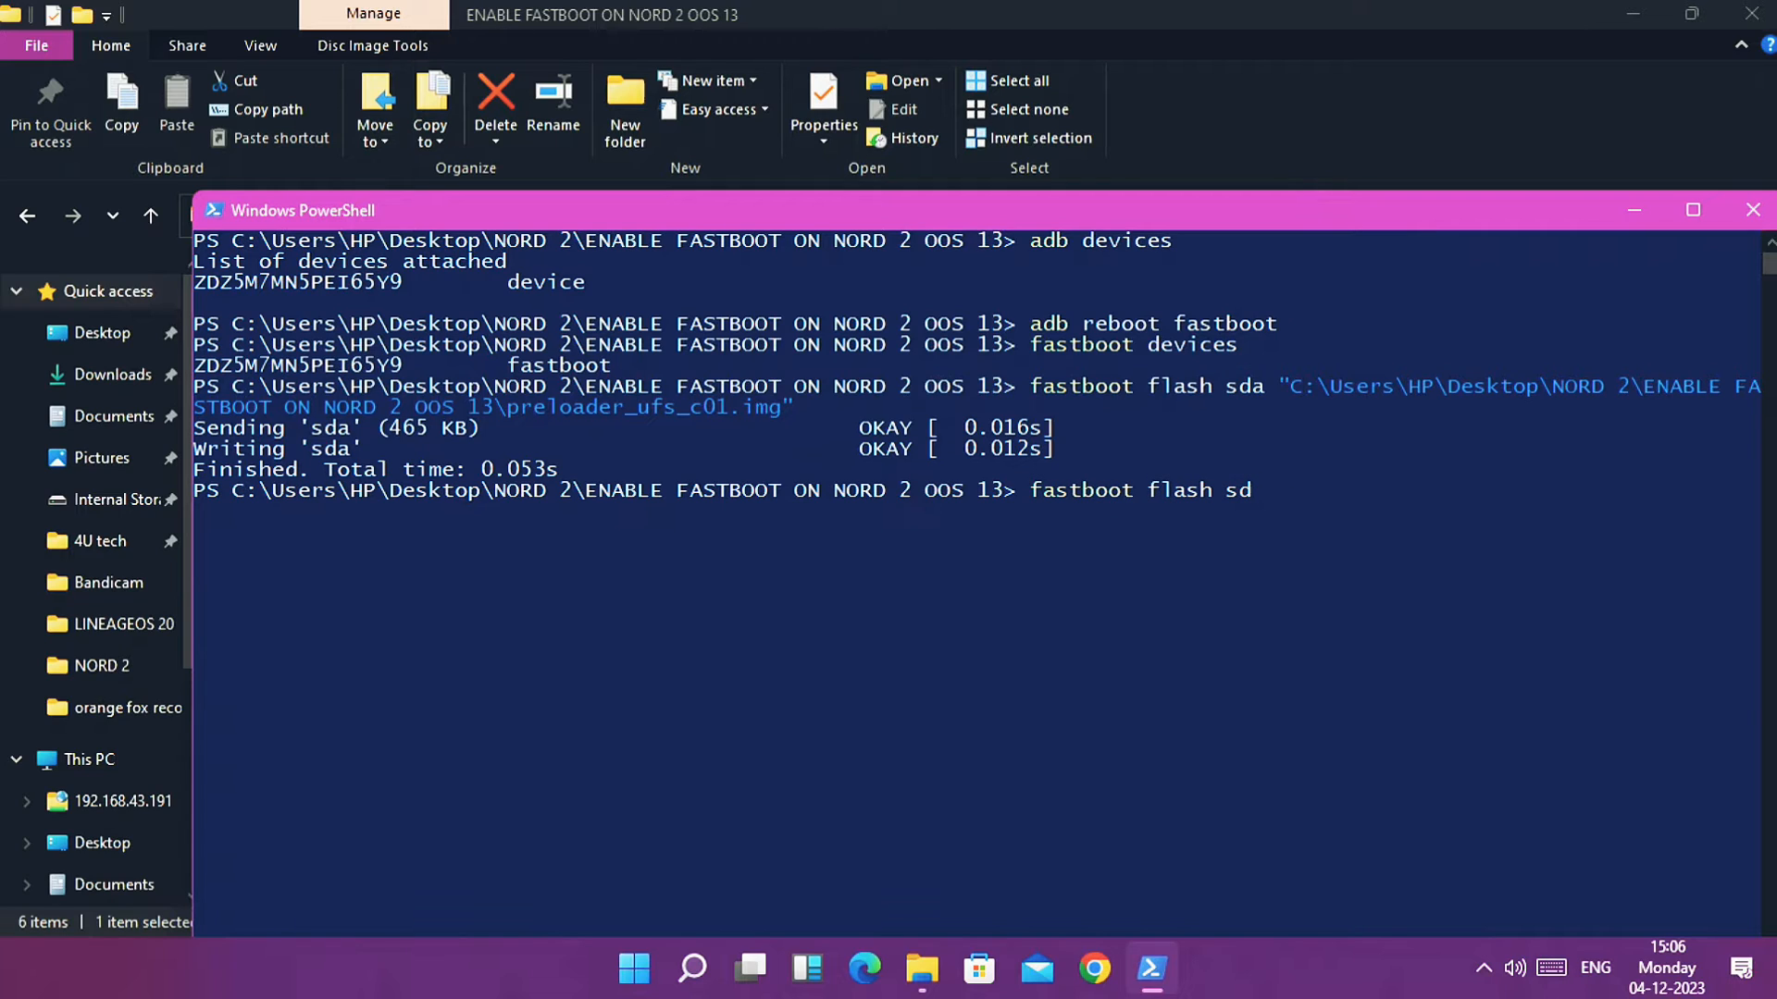
{"action": "type", "text": "b"}
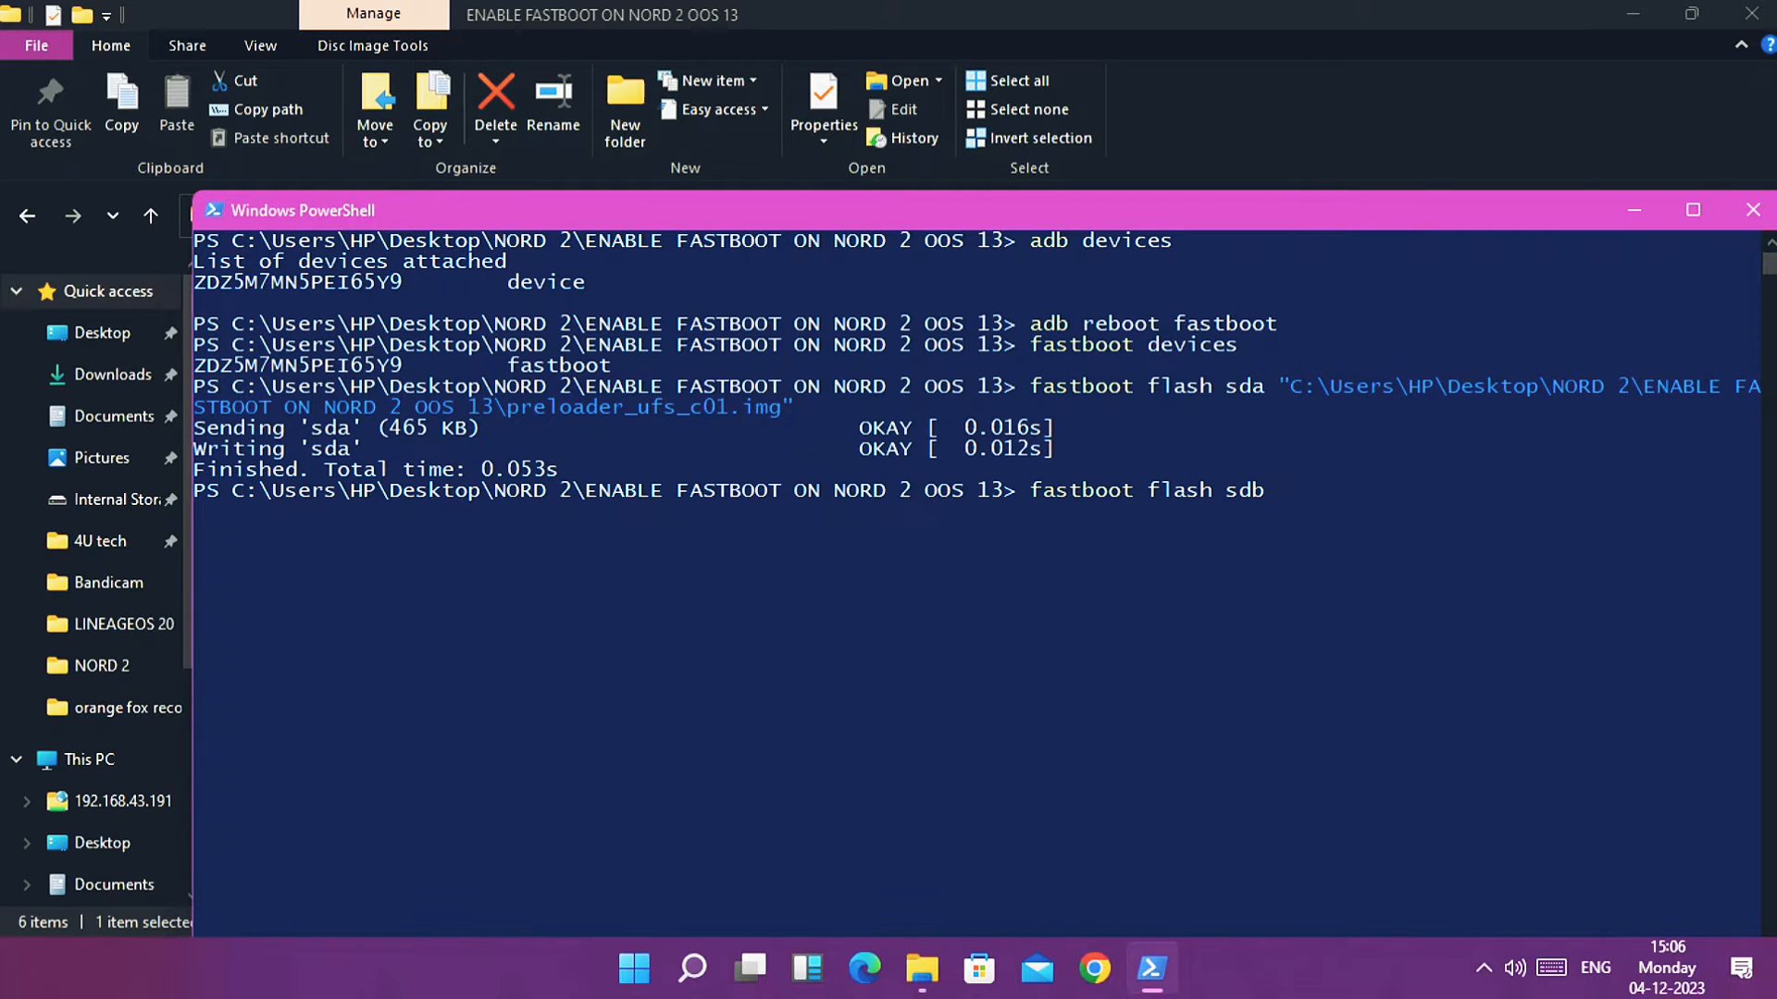